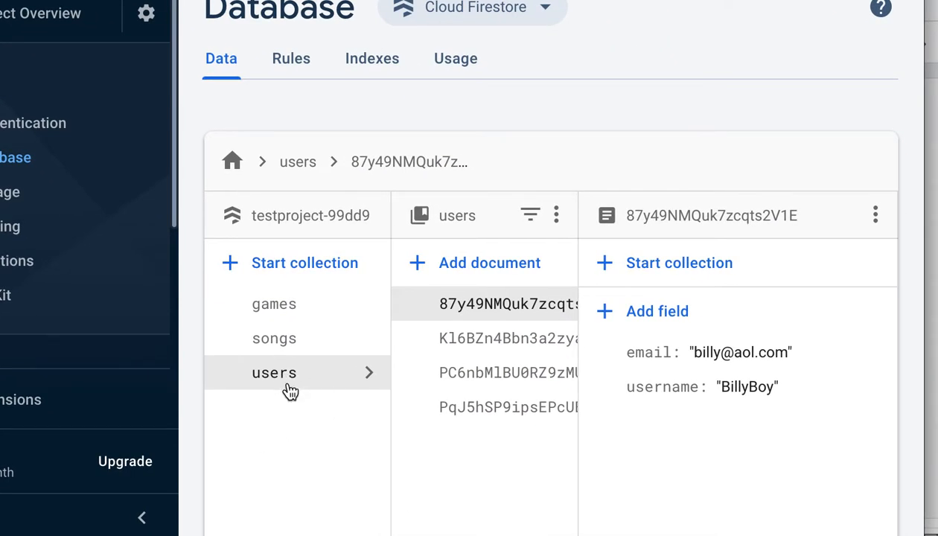
mouse_move(292, 402)
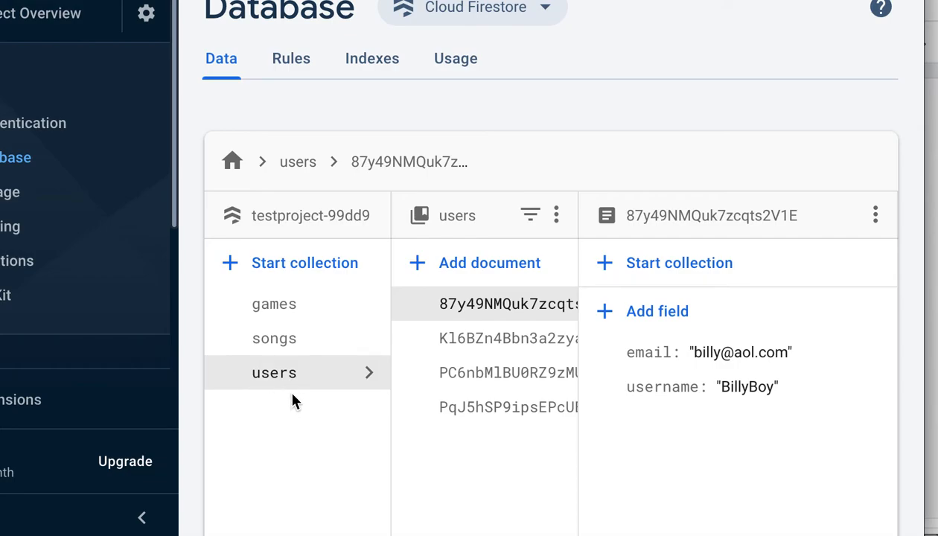
mouse_move(496, 295)
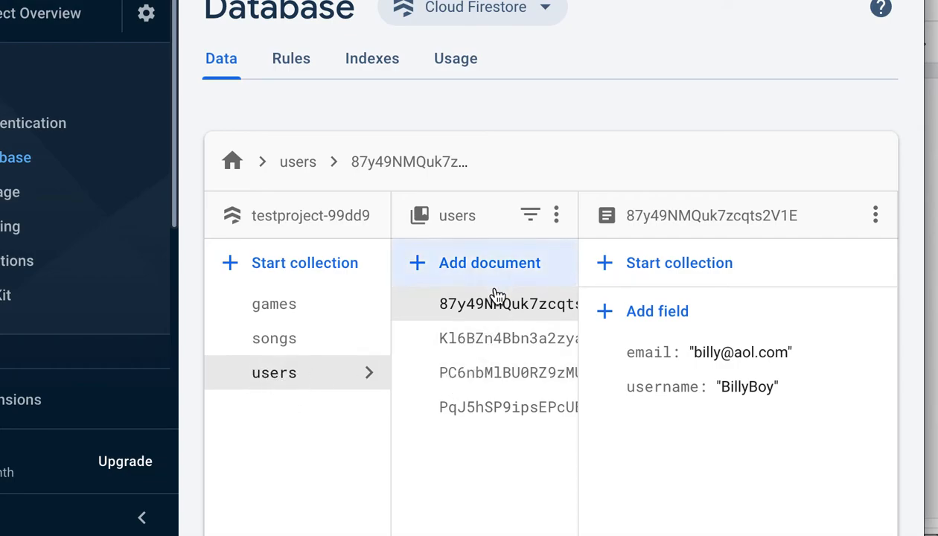
View the second users document's email and username fields in Firestore.
click(508, 338)
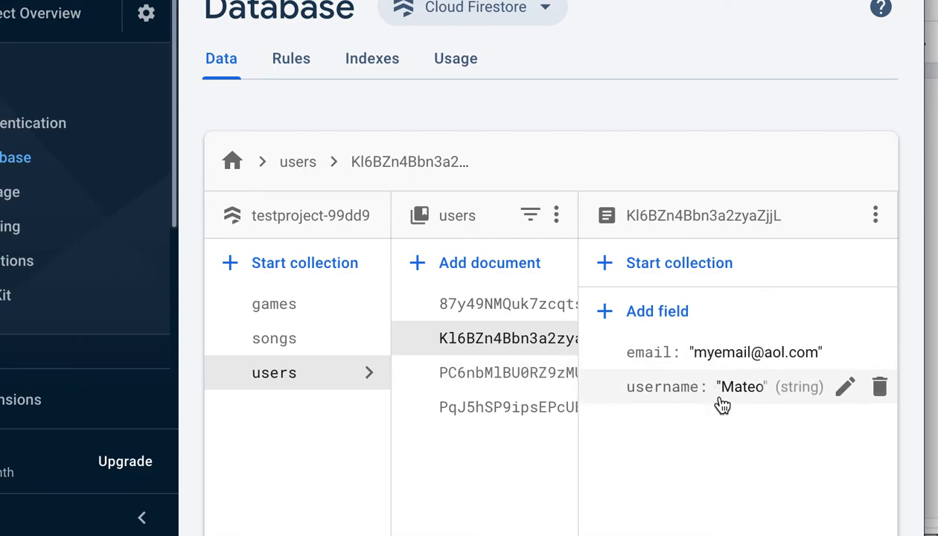
mouse_move(655, 448)
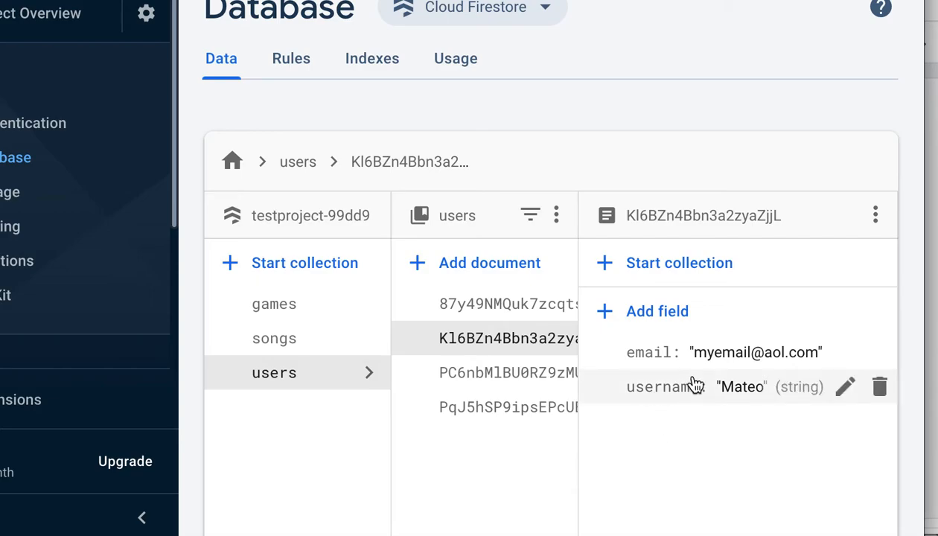
click(657, 310)
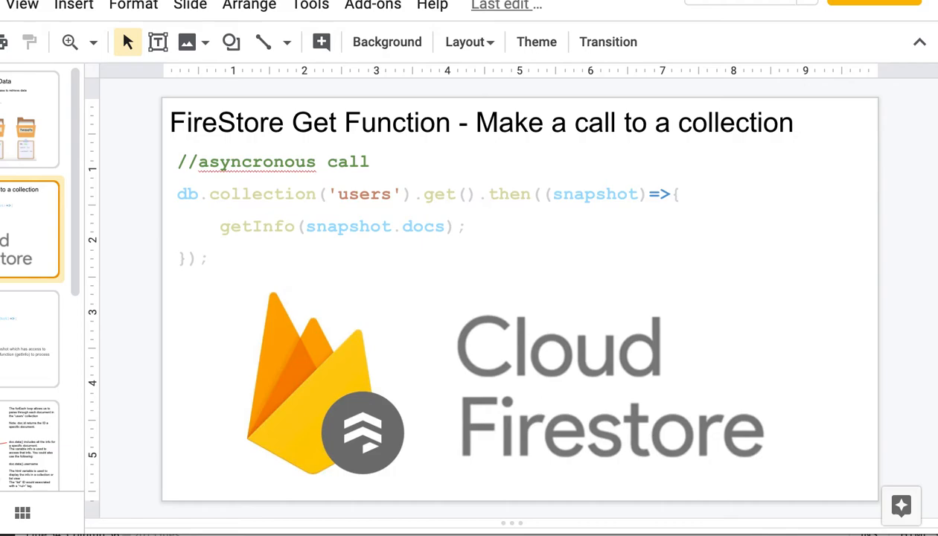
mouse_move(443, 328)
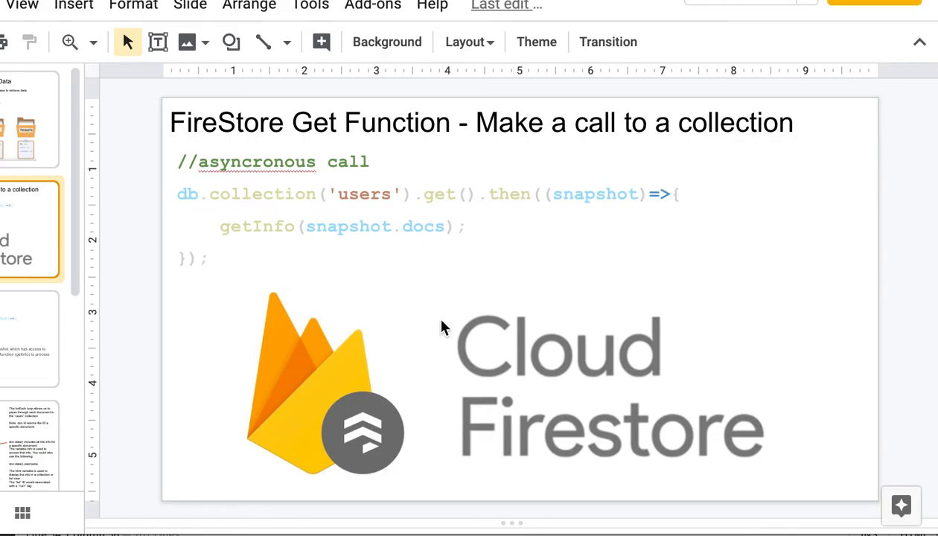
mouse_move(317, 204)
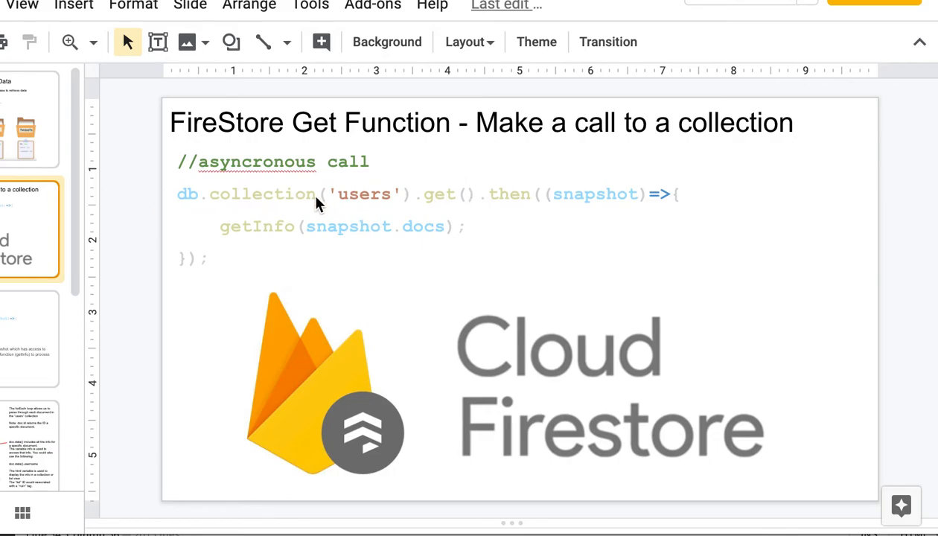
mouse_move(215, 224)
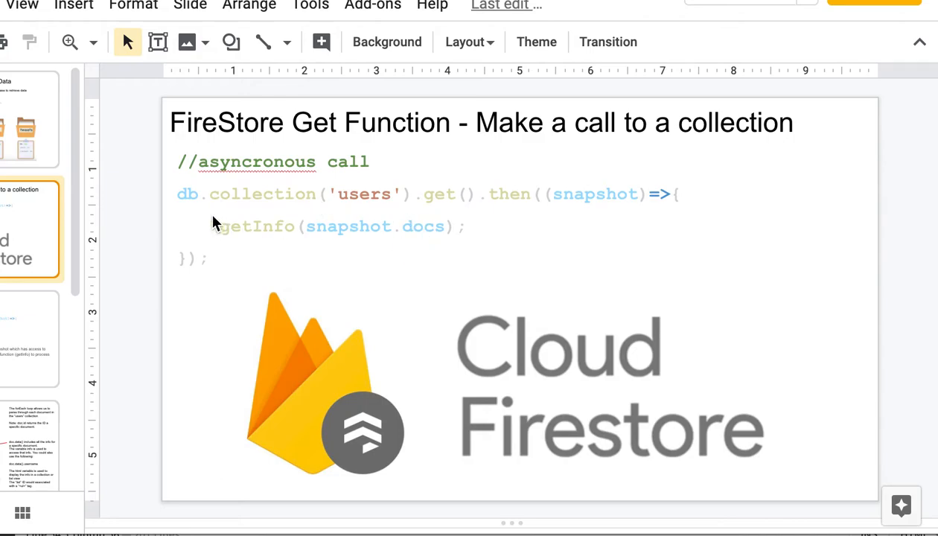
mouse_move(185, 212)
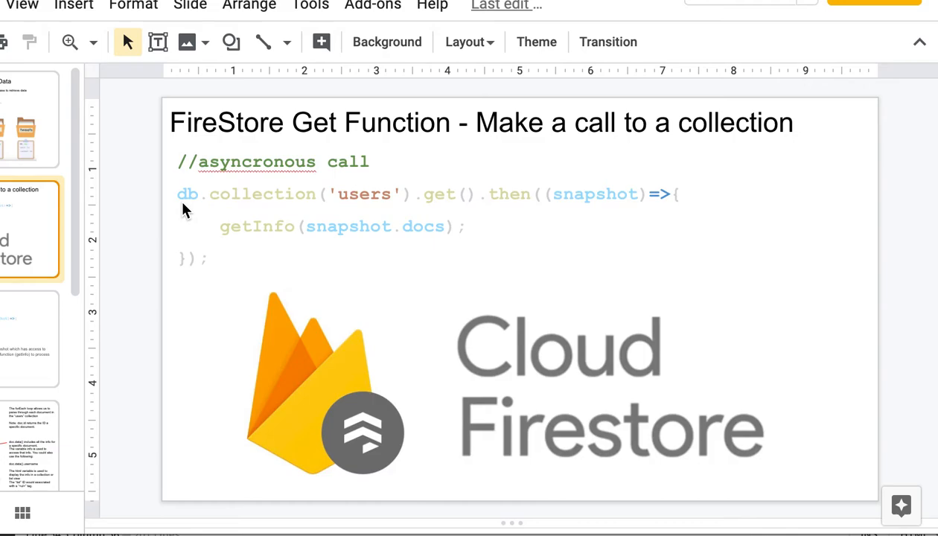
mouse_move(201, 219)
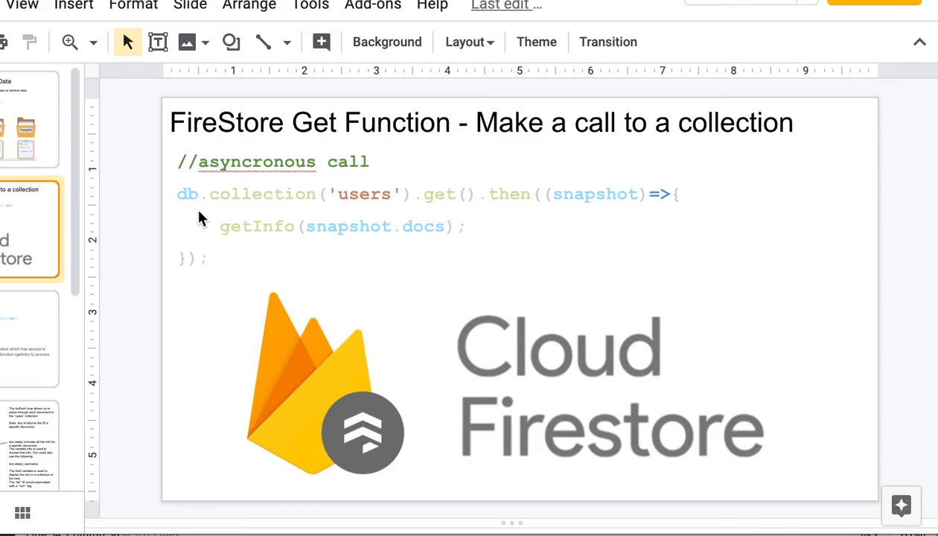
mouse_move(186, 223)
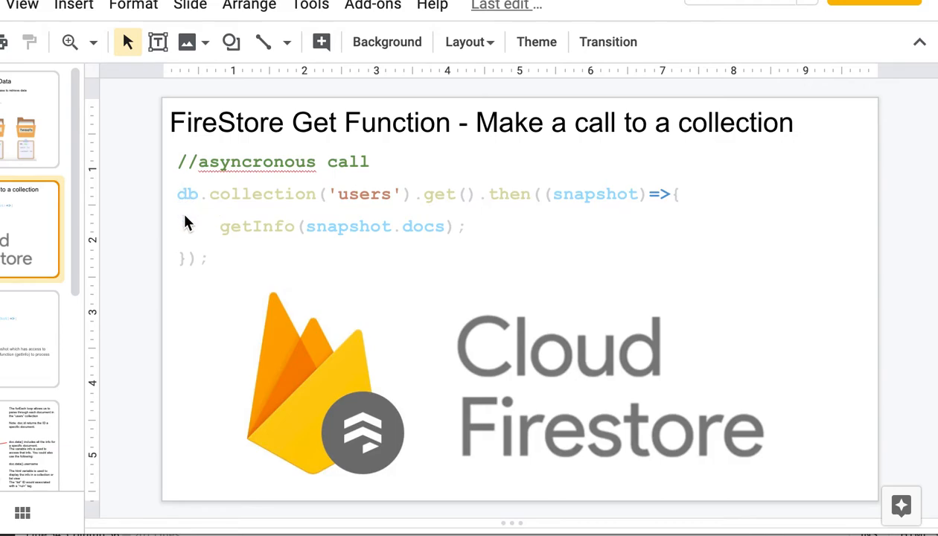
mouse_move(187, 216)
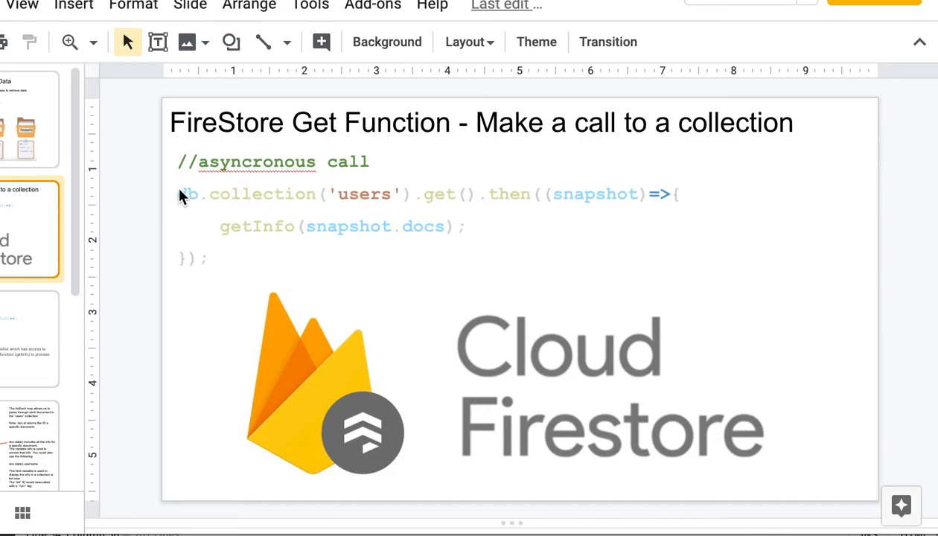
mouse_move(363, 251)
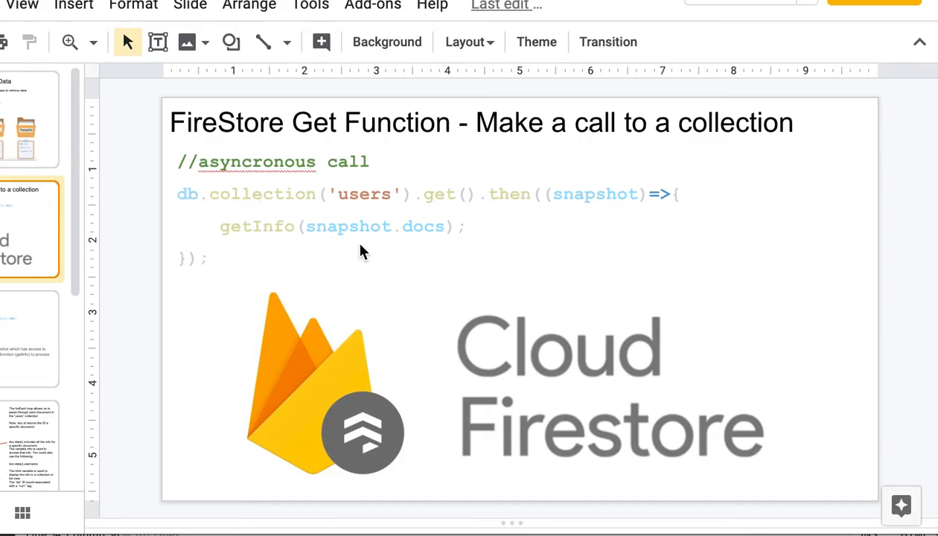
mouse_move(370, 203)
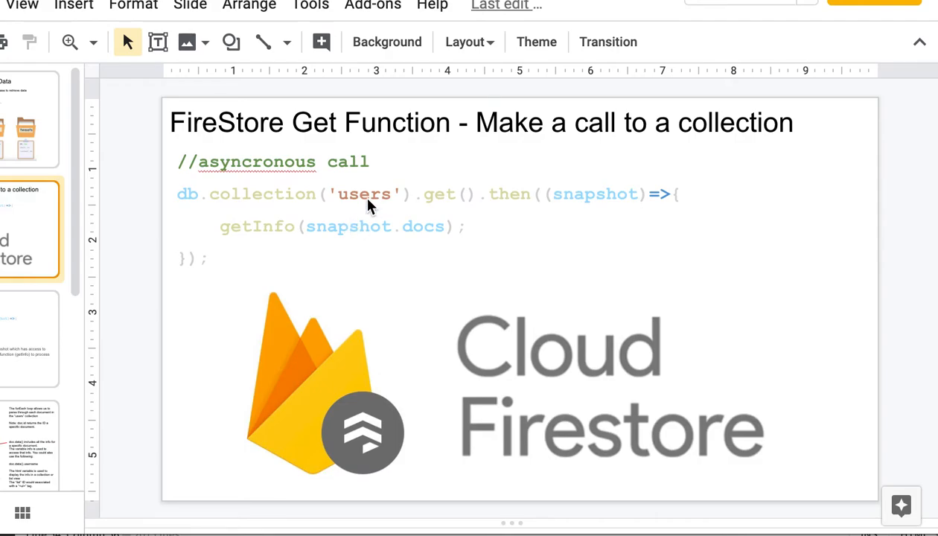
mouse_move(434, 216)
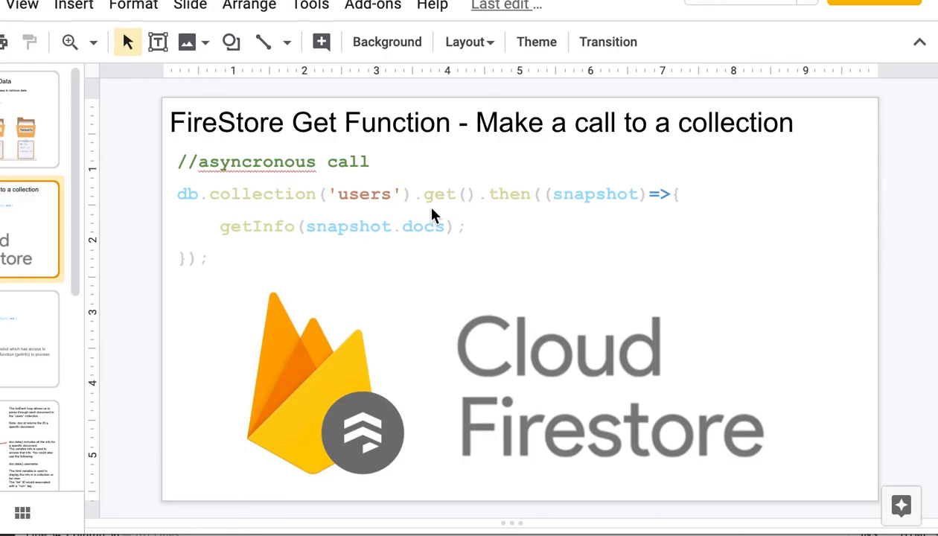
mouse_move(458, 208)
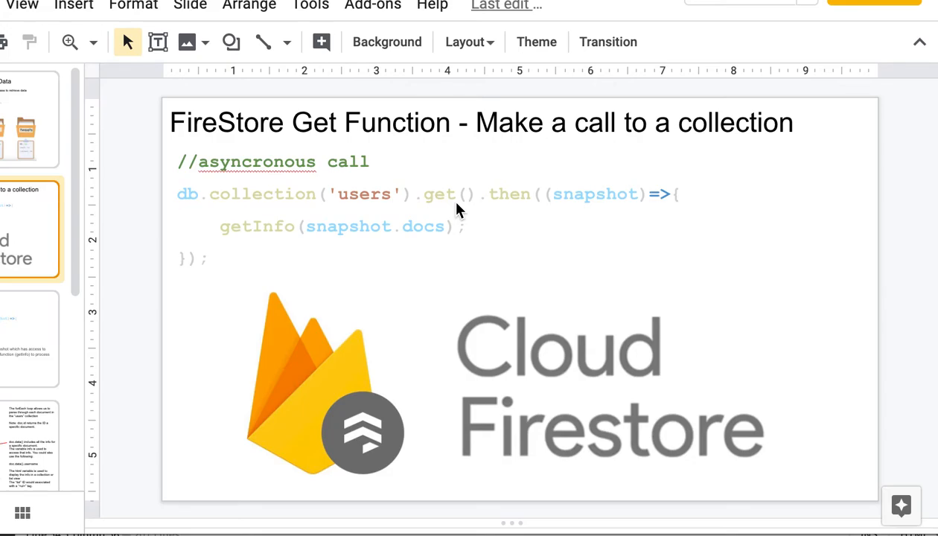
mouse_move(533, 203)
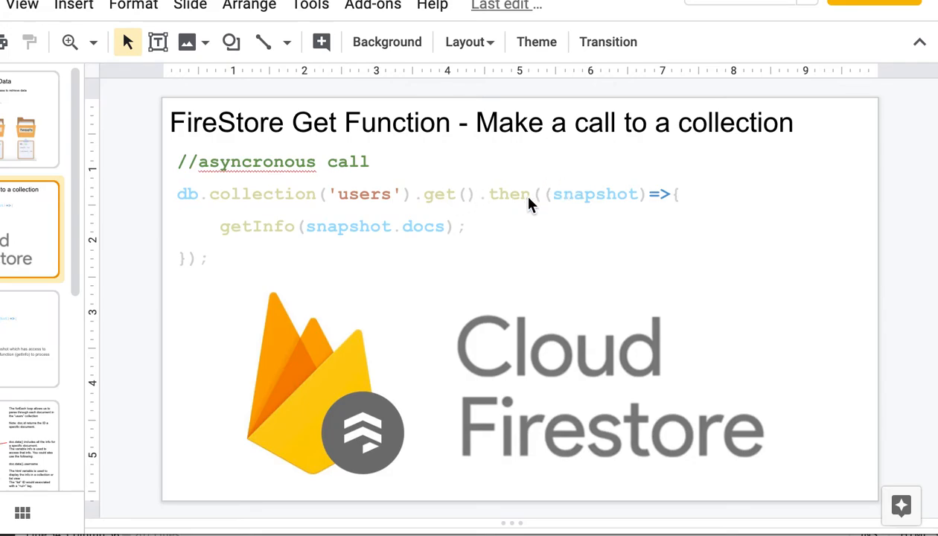
mouse_move(603, 204)
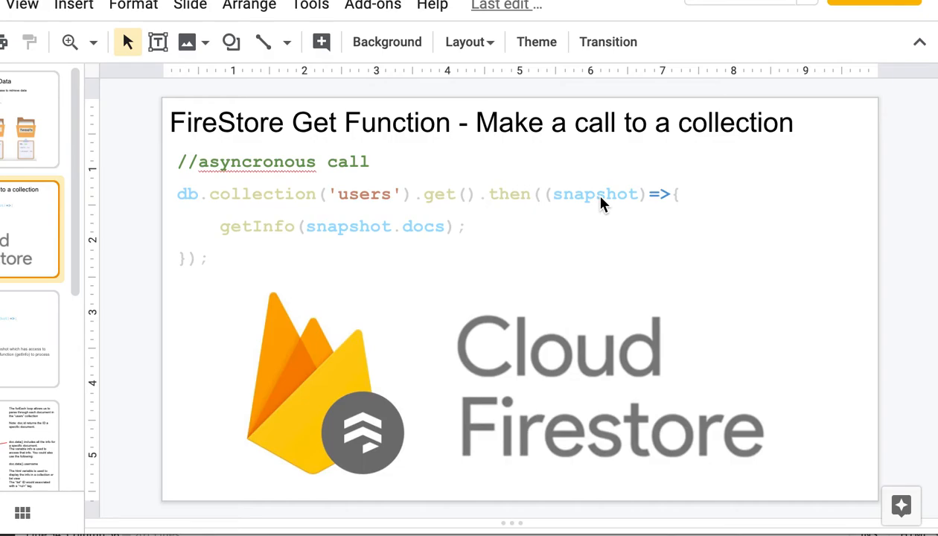
mouse_move(511, 237)
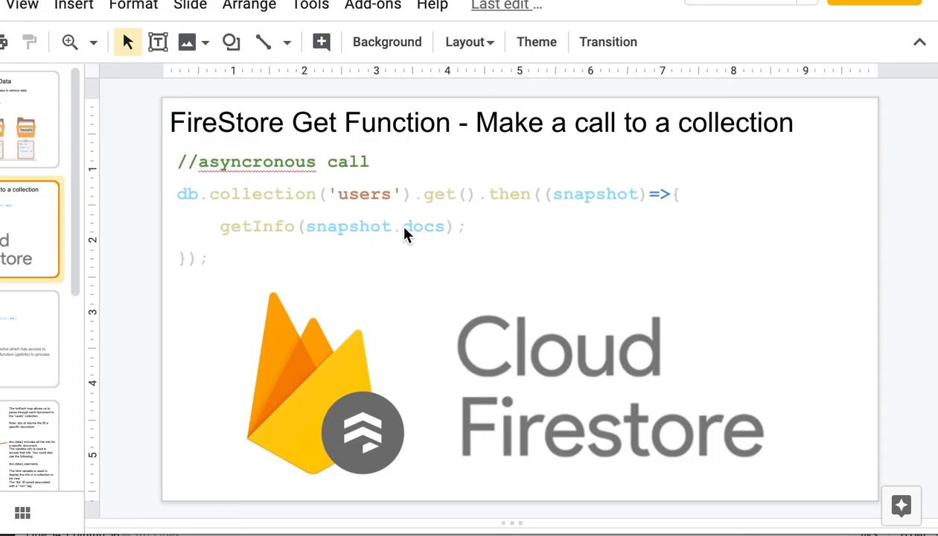
mouse_move(408, 244)
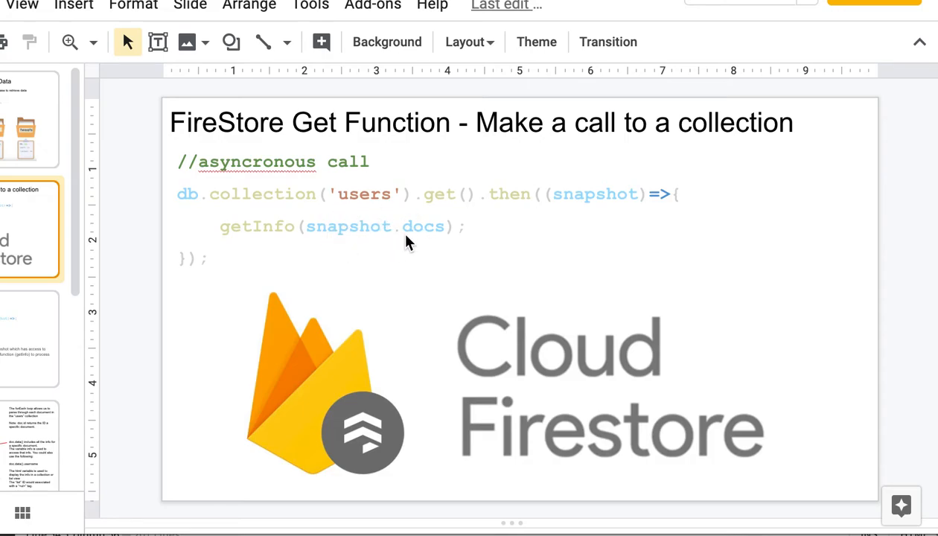
mouse_move(436, 239)
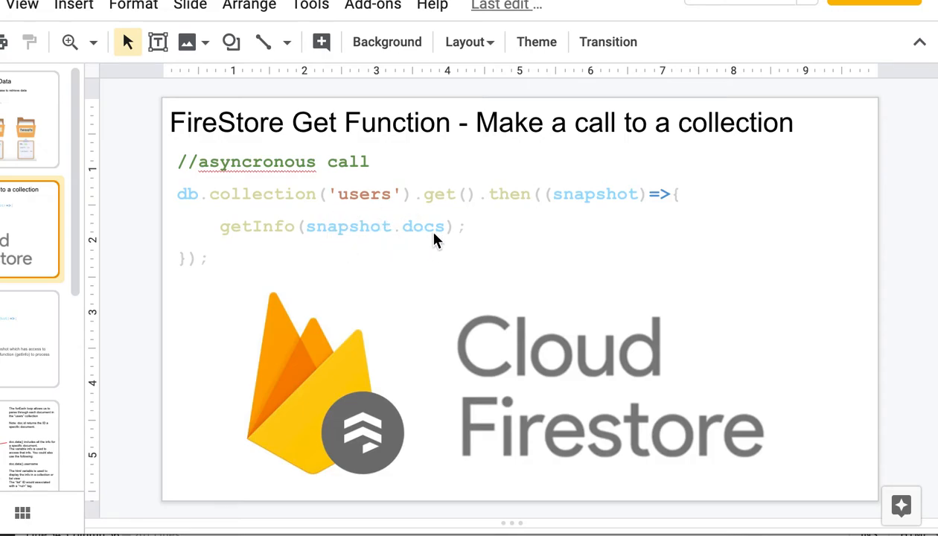
mouse_move(292, 231)
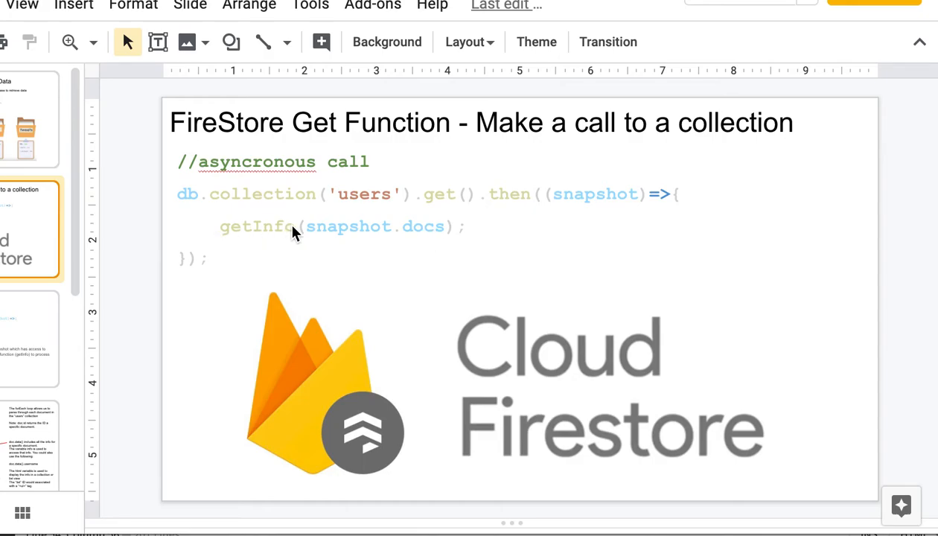
mouse_move(261, 242)
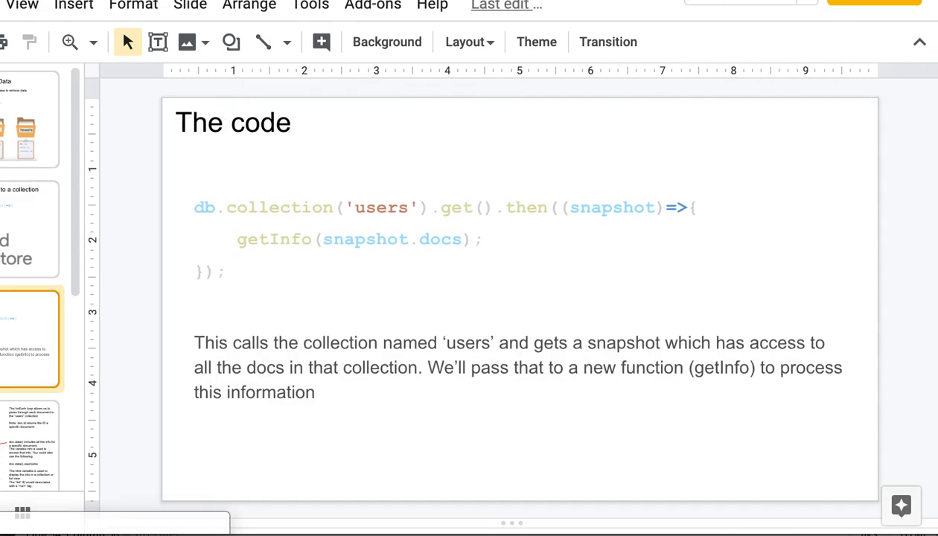
mouse_move(12, 432)
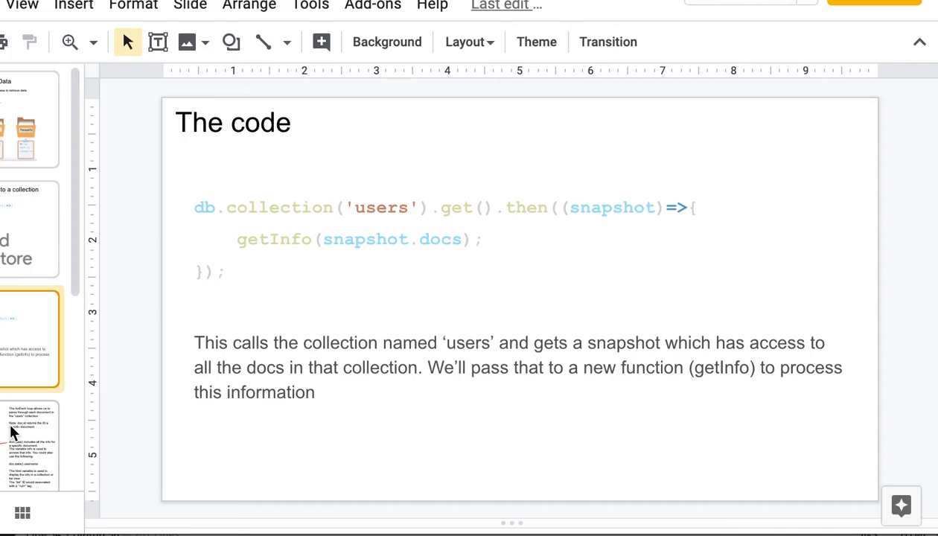
Go to the getInfo function slide with its forEach loop annotations.
click(32, 410)
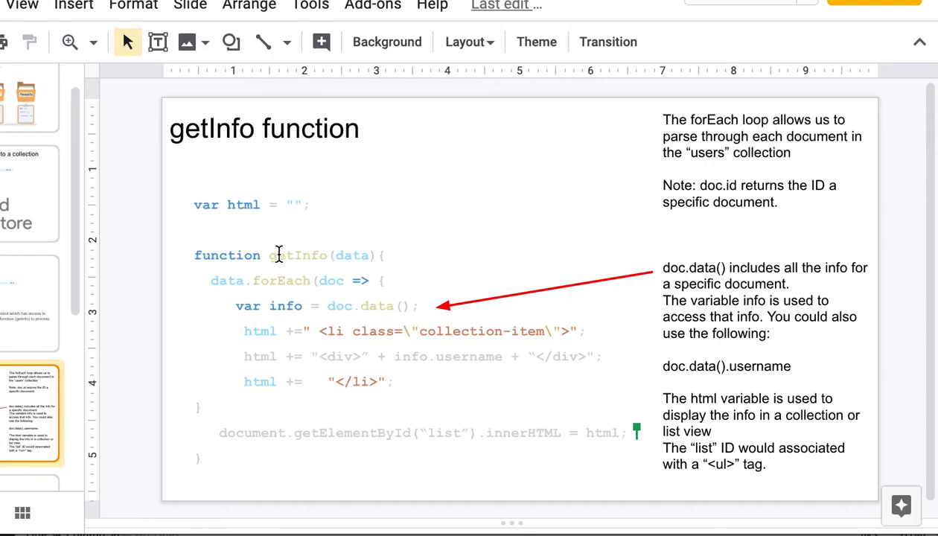
mouse_move(374, 256)
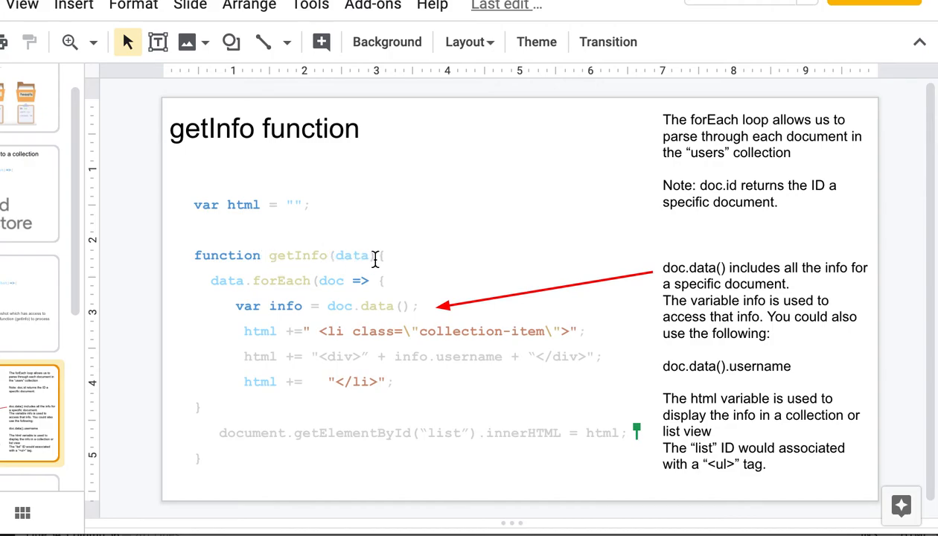
mouse_move(12, 279)
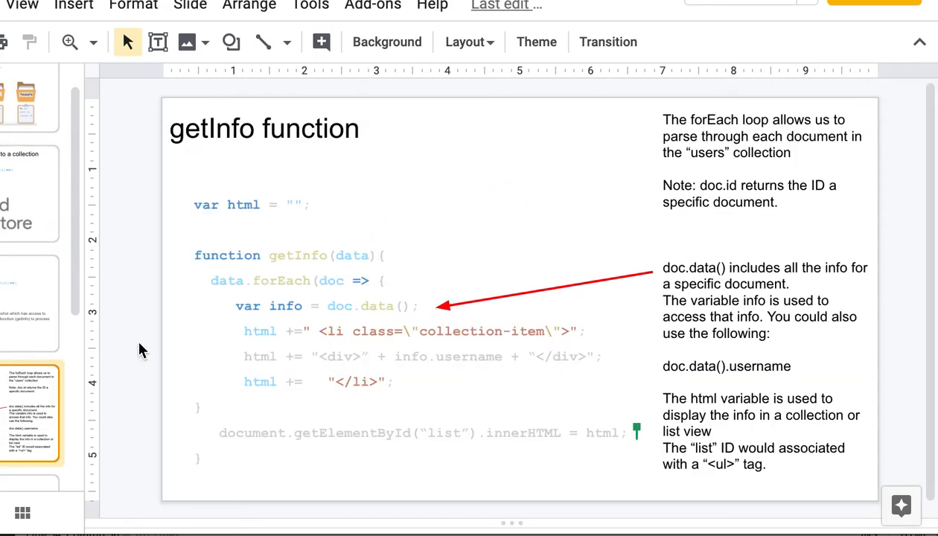
mouse_move(270, 251)
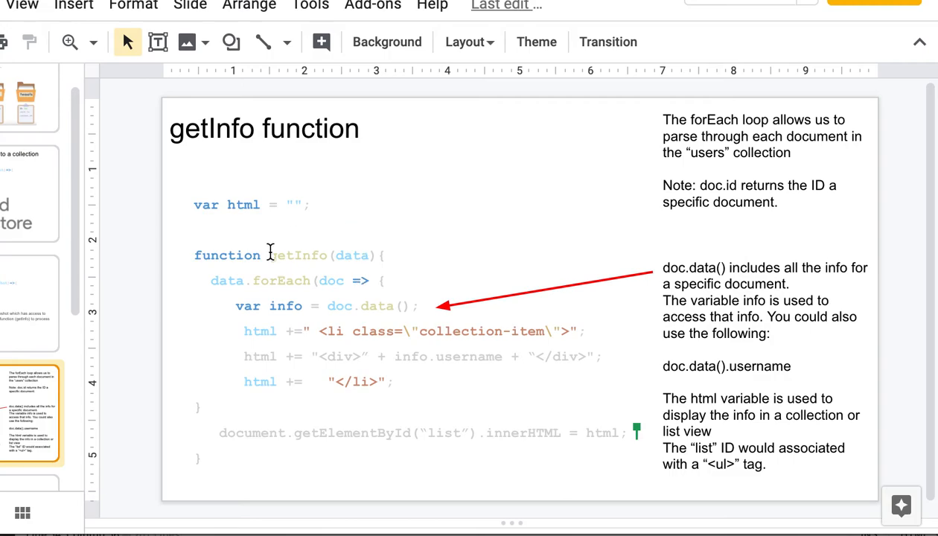
mouse_move(265, 306)
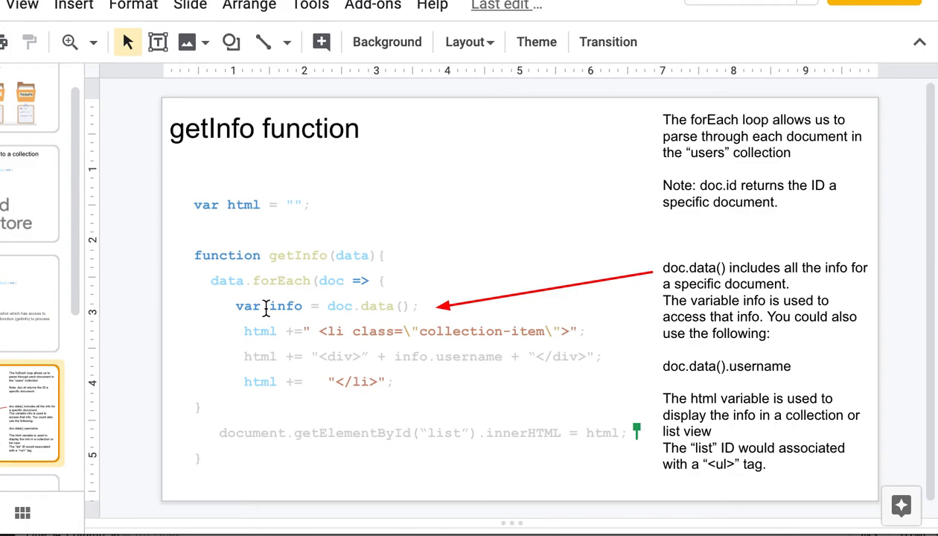
mouse_move(251, 281)
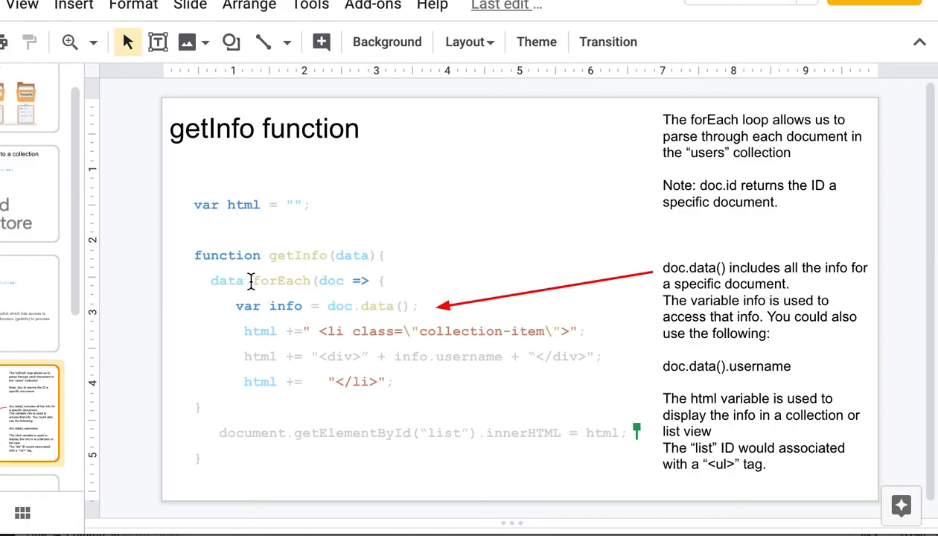
mouse_move(310, 364)
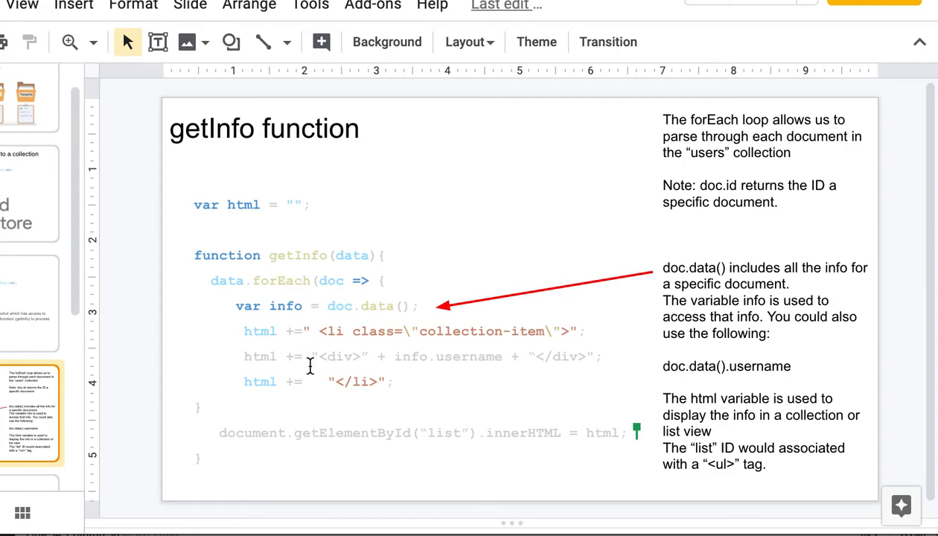
mouse_move(351, 292)
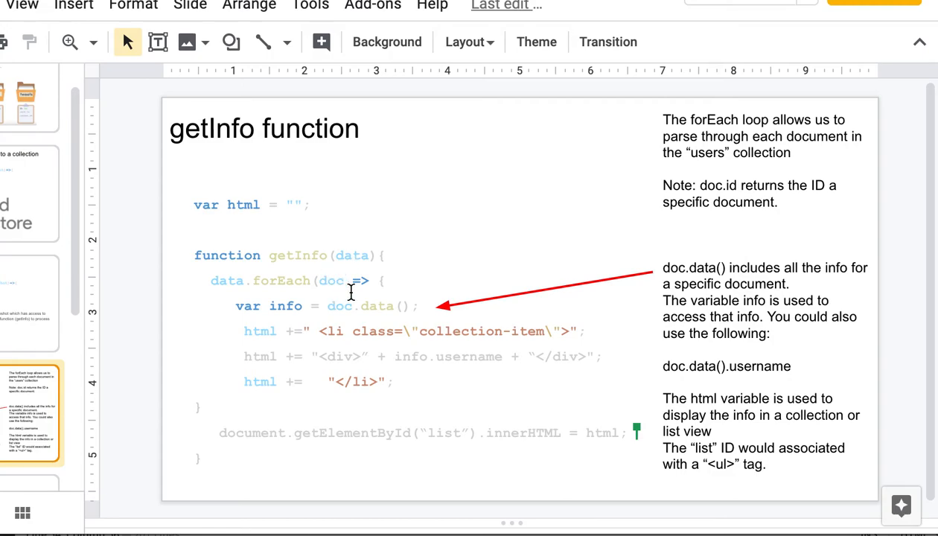
mouse_move(365, 347)
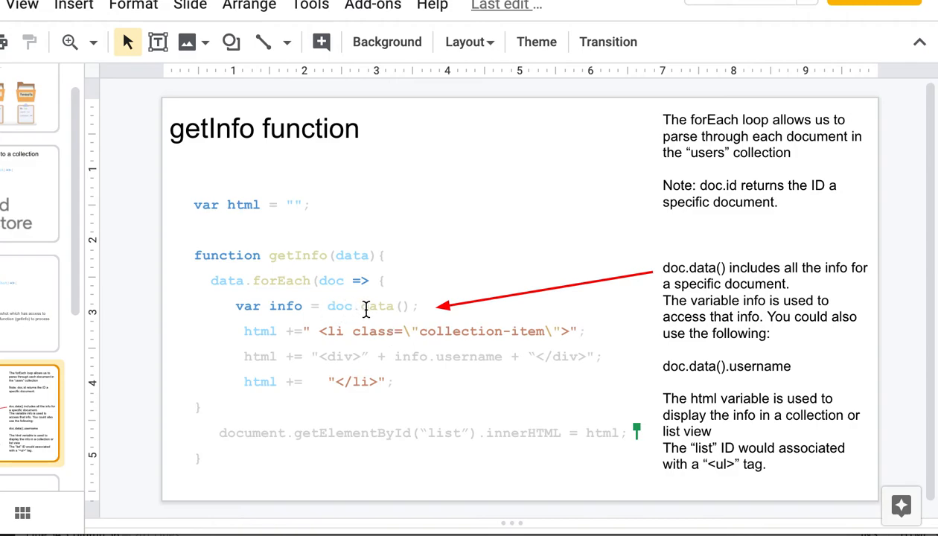
mouse_move(377, 336)
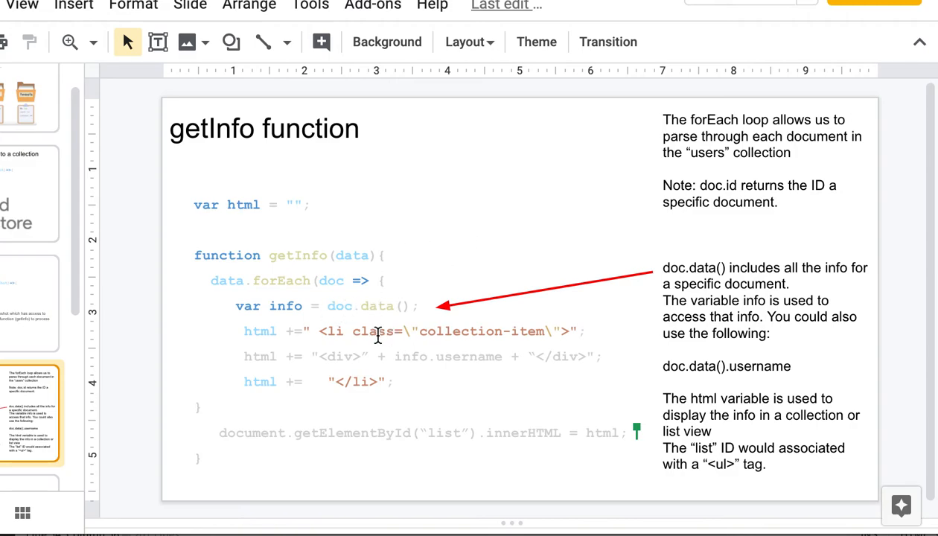
mouse_move(402, 355)
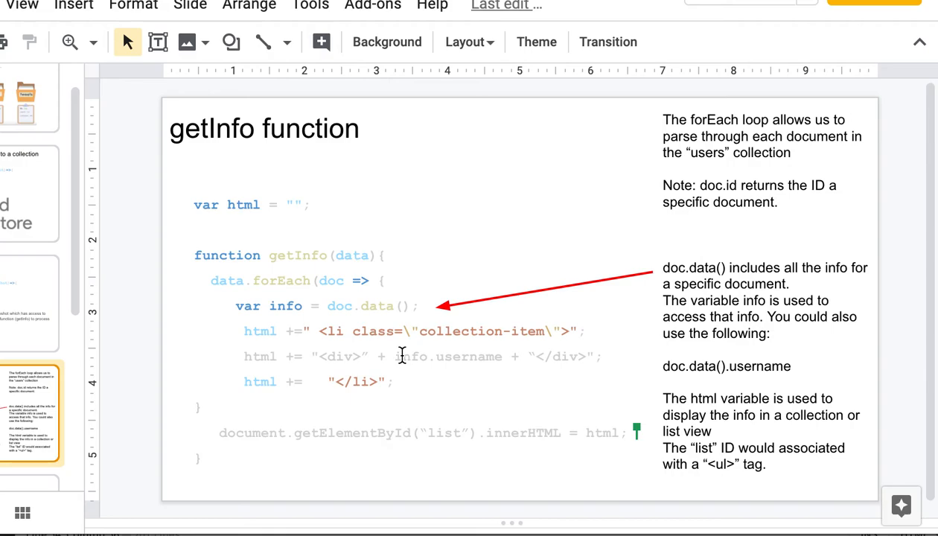
mouse_move(333, 306)
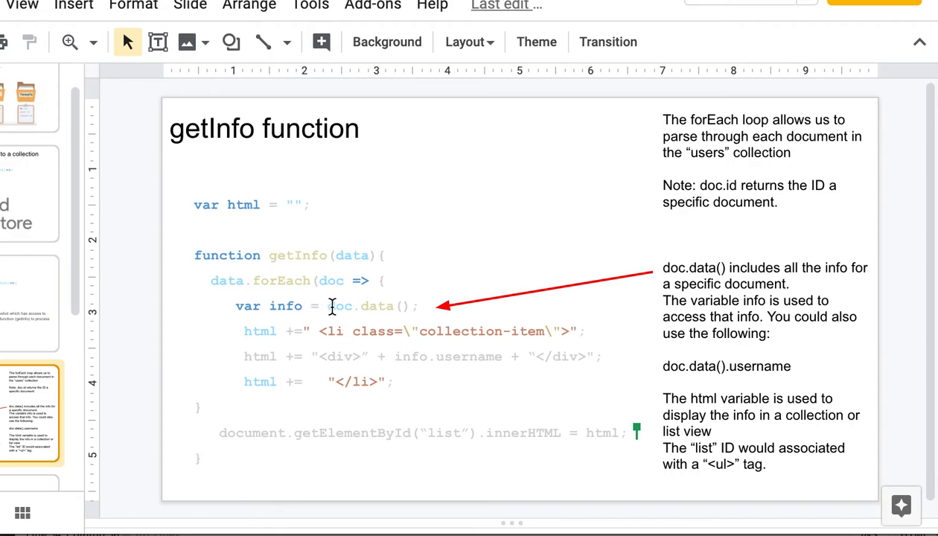
click(311, 306)
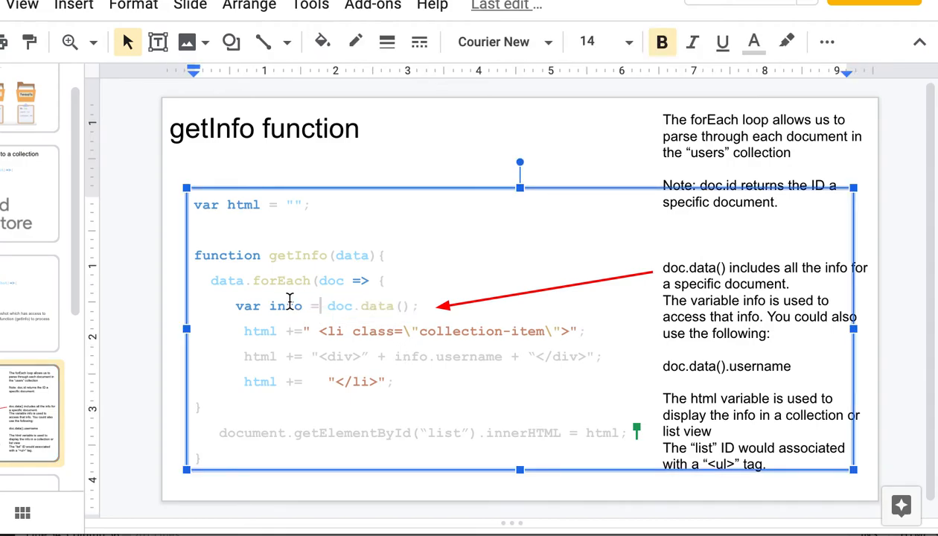
Highlight the slide code's HTML-building lines and the word list in getElementById.
double_click(286, 305)
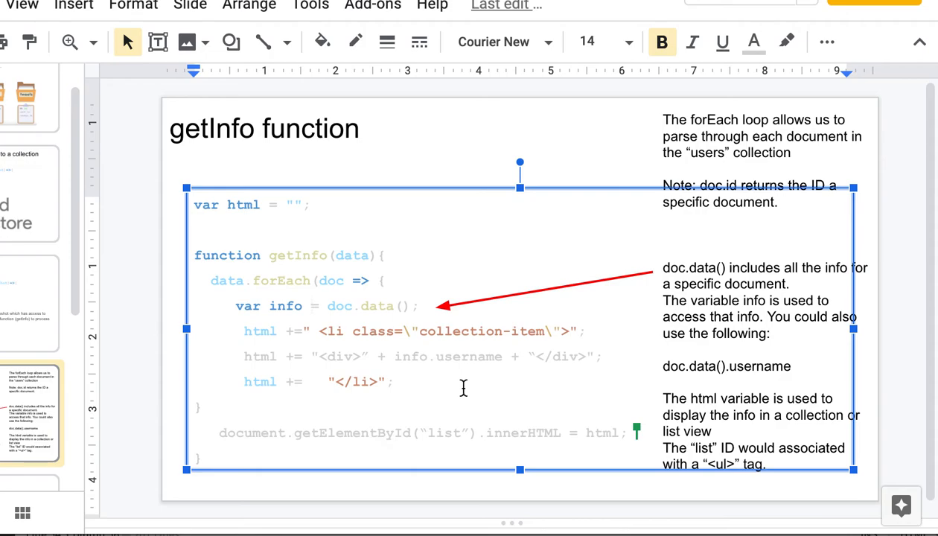
mouse_move(474, 366)
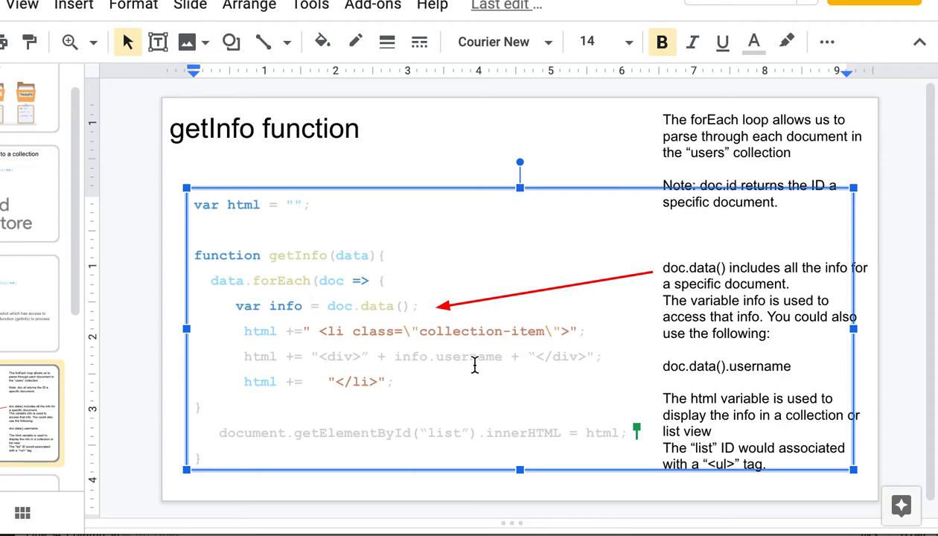
mouse_move(409, 357)
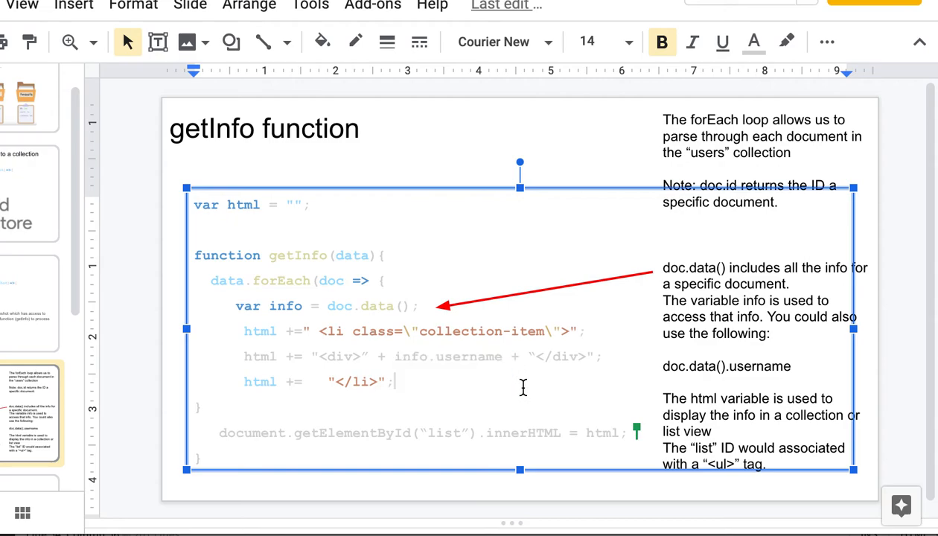
mouse_move(510, 341)
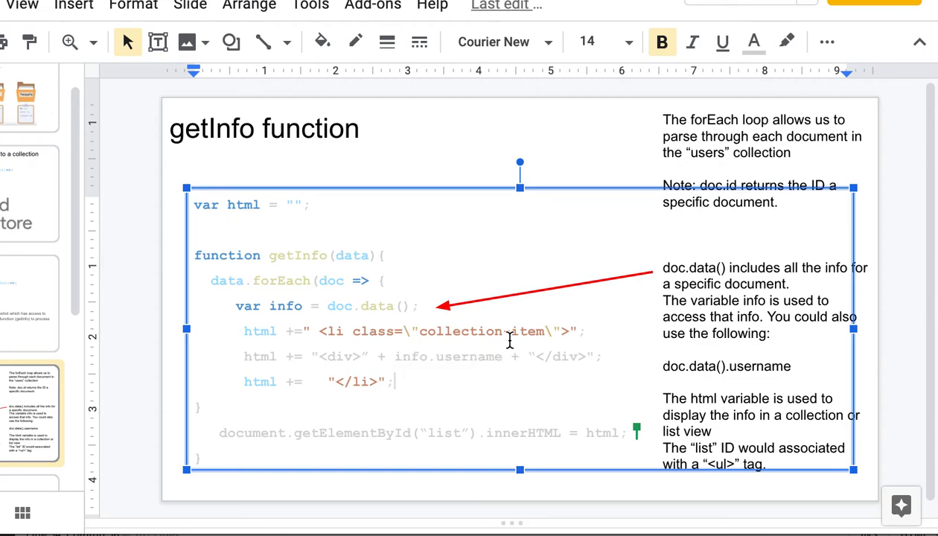
mouse_move(233, 331)
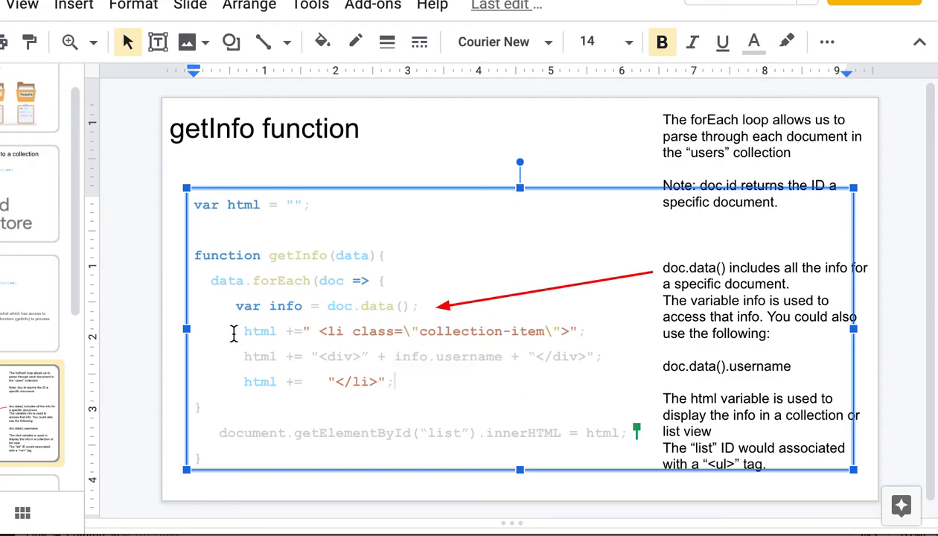
drag(233, 331, 413, 386)
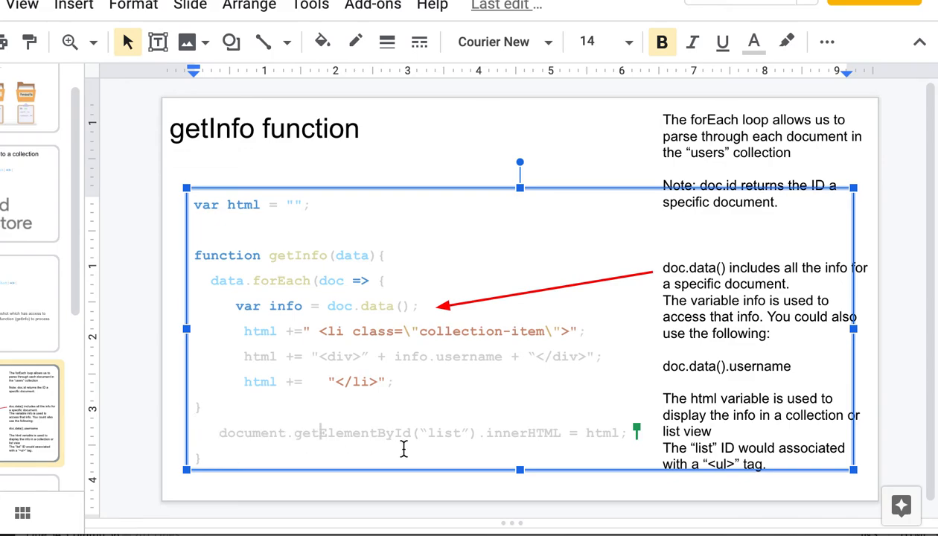
mouse_move(458, 434)
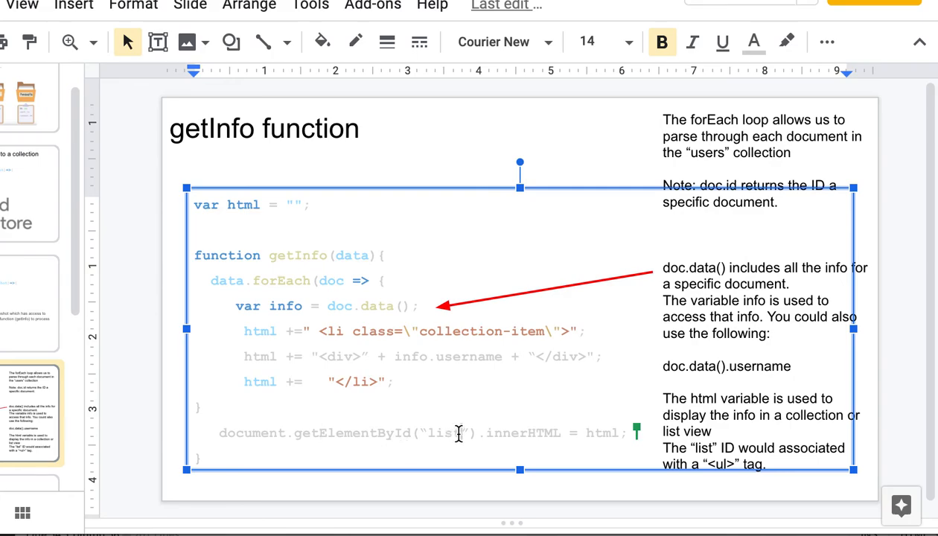
double_click(443, 433)
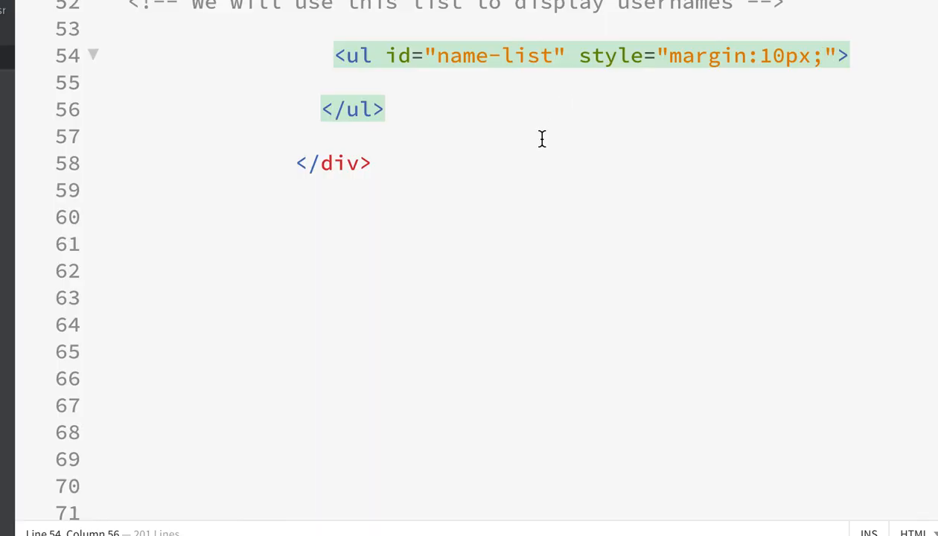
drag(542, 56, 435, 108)
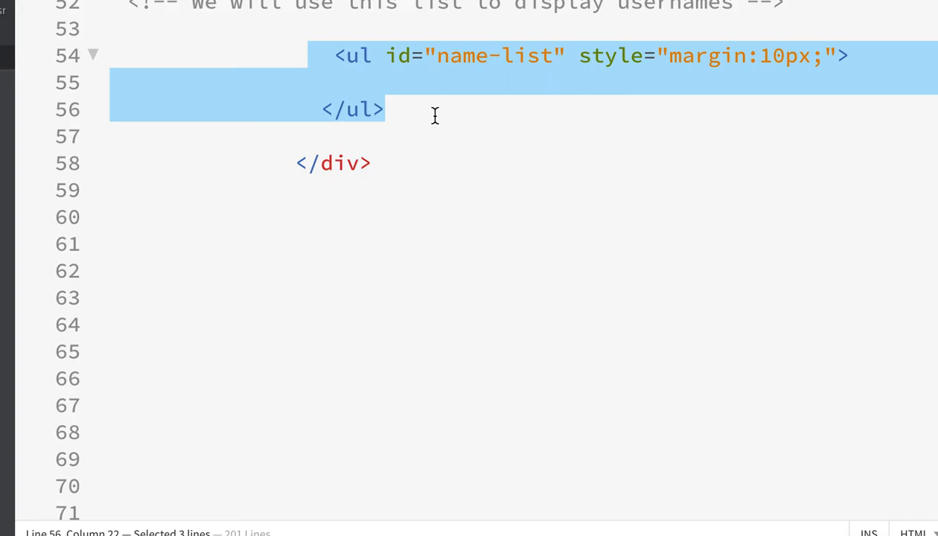
click(436, 55)
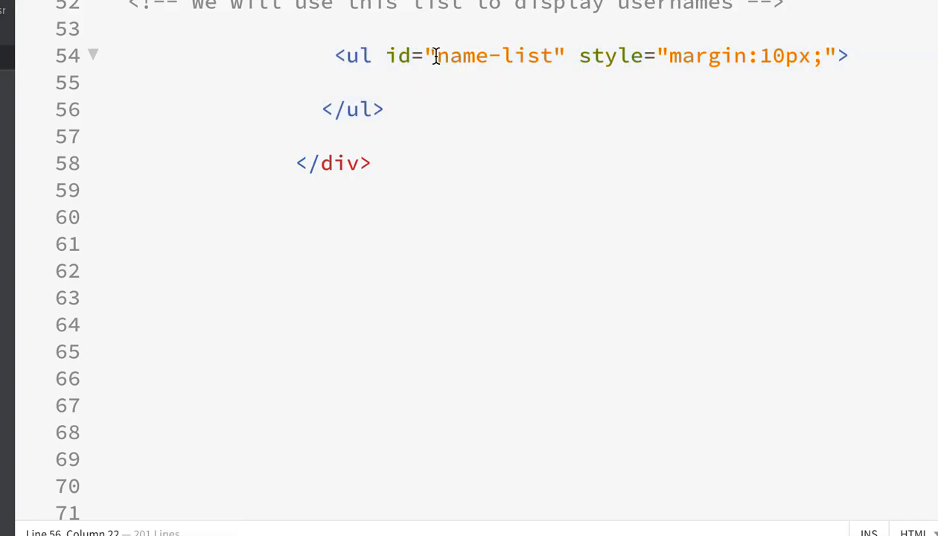
double_click(495, 55)
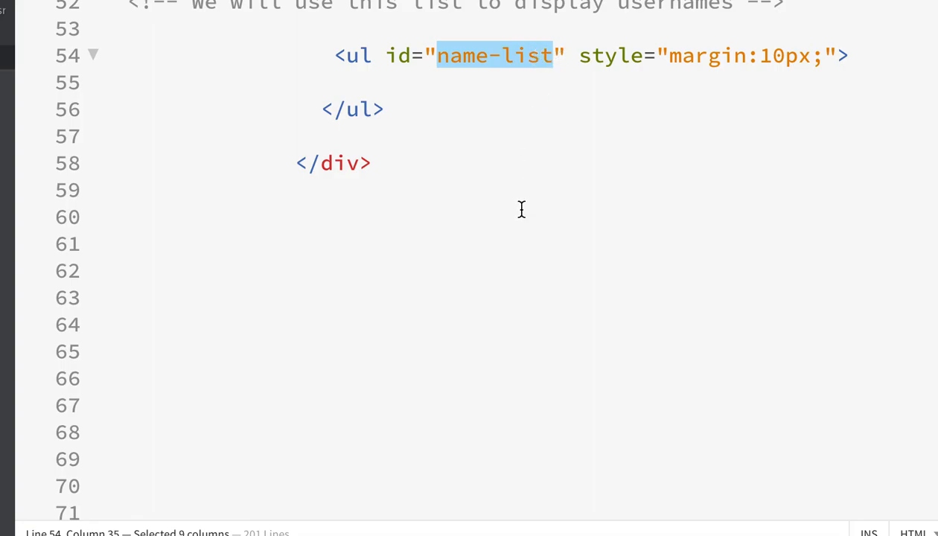
scroll(down, 3)
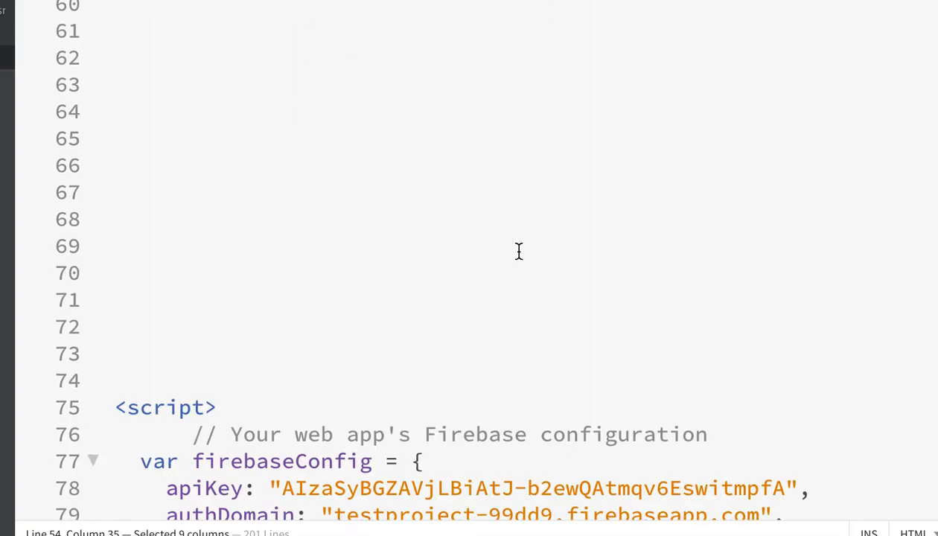
Highlight info.username and the line writing html into name-list in getInfo.
scroll(down, 3)
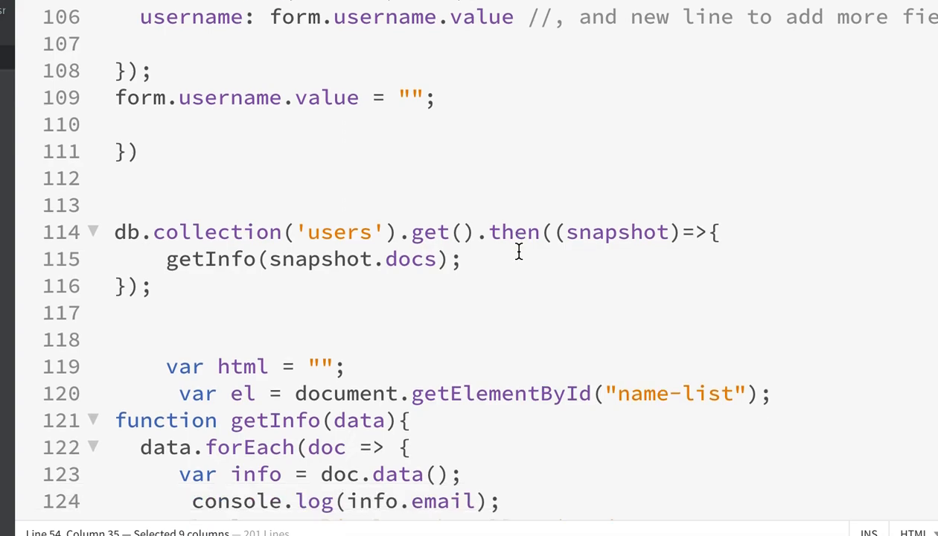
scroll(down, 3)
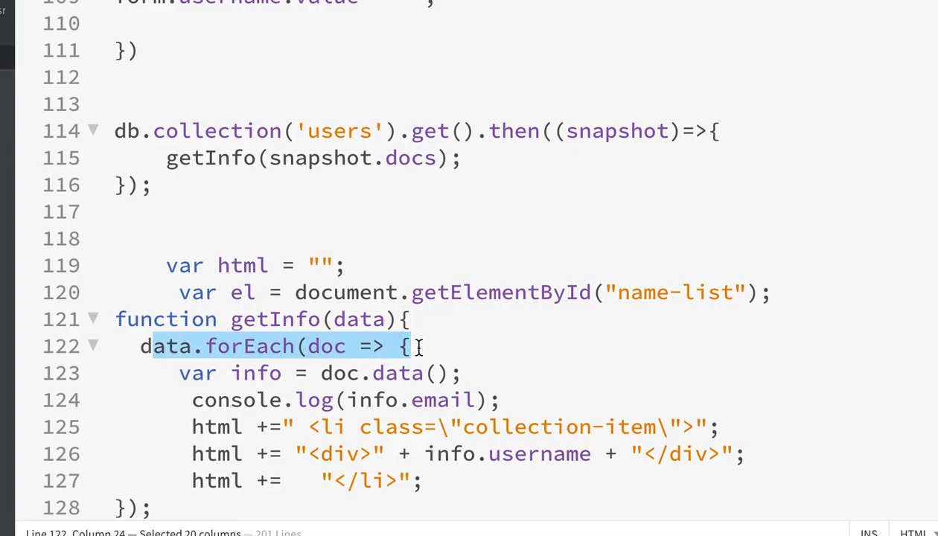
scroll(down, 3)
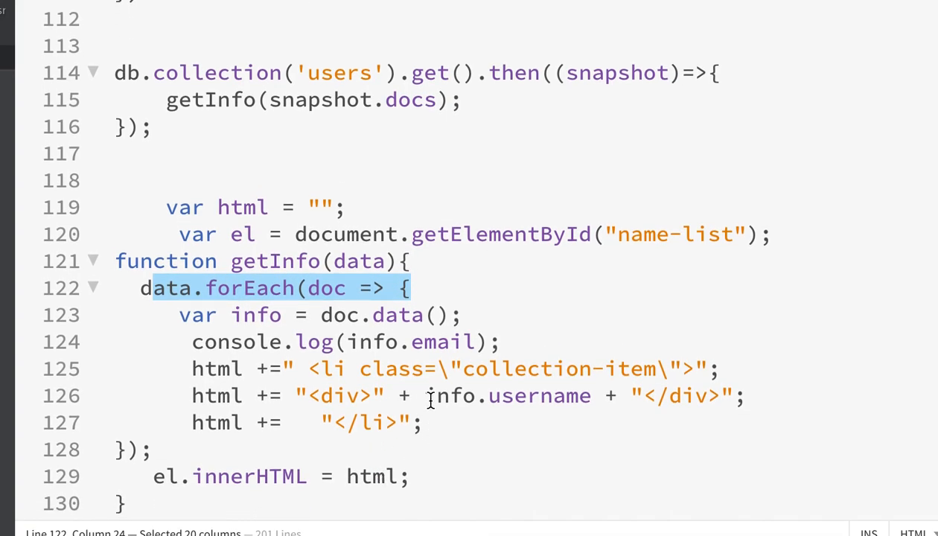
double_click(506, 395)
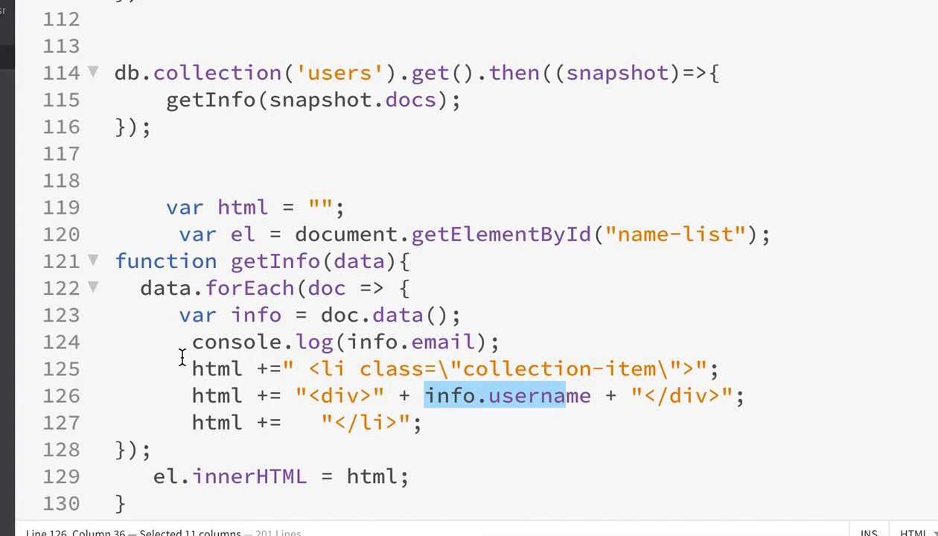
double_click(679, 233)
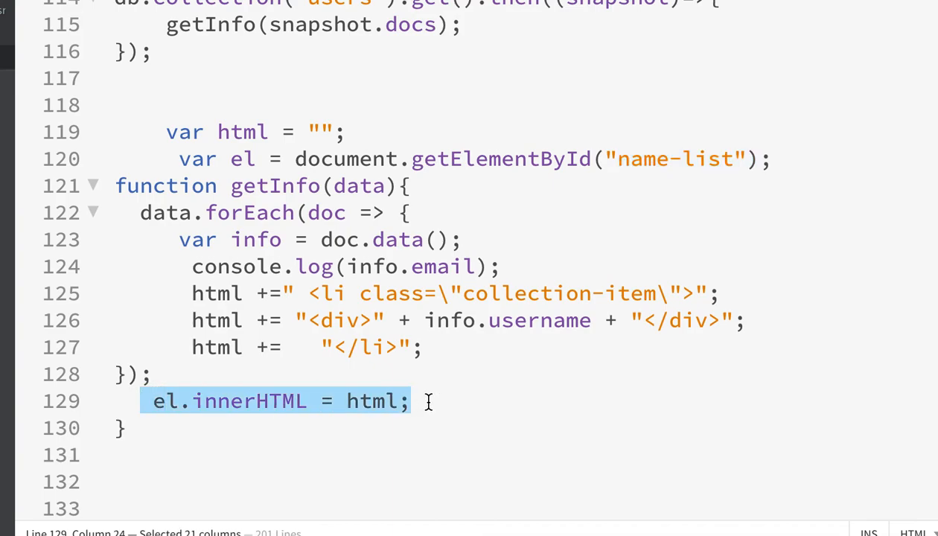
mouse_move(570, 90)
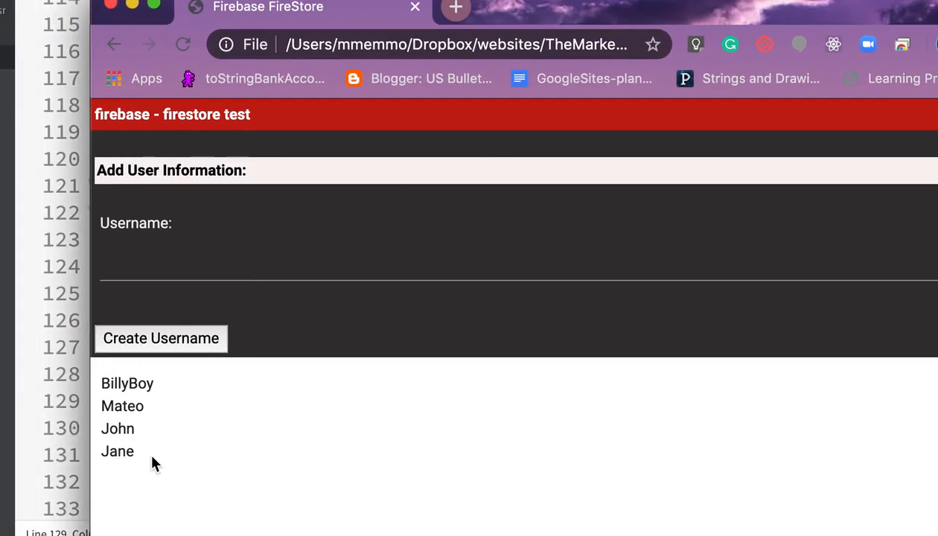
Create username Hank, reload the page, and select Hank in the list.
drag(102, 383, 134, 451)
text(Hank)
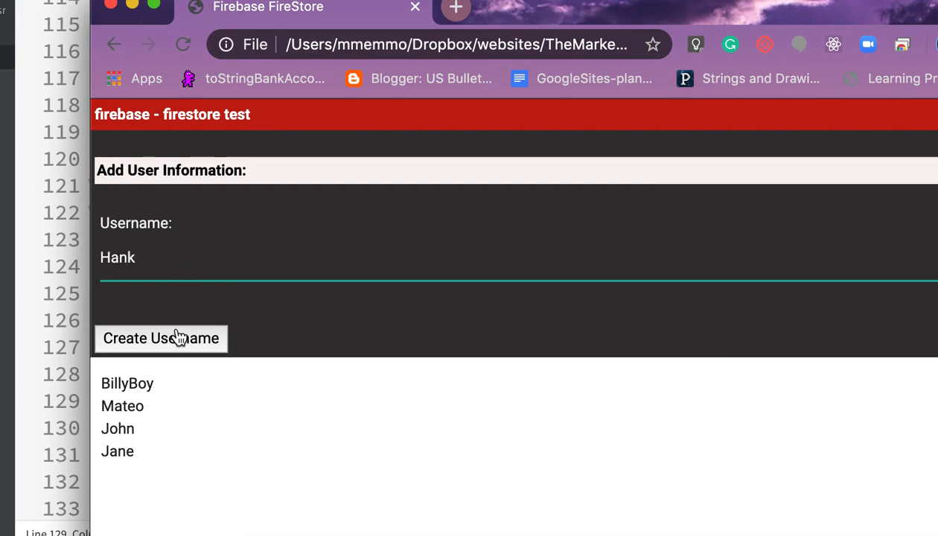
click(161, 338)
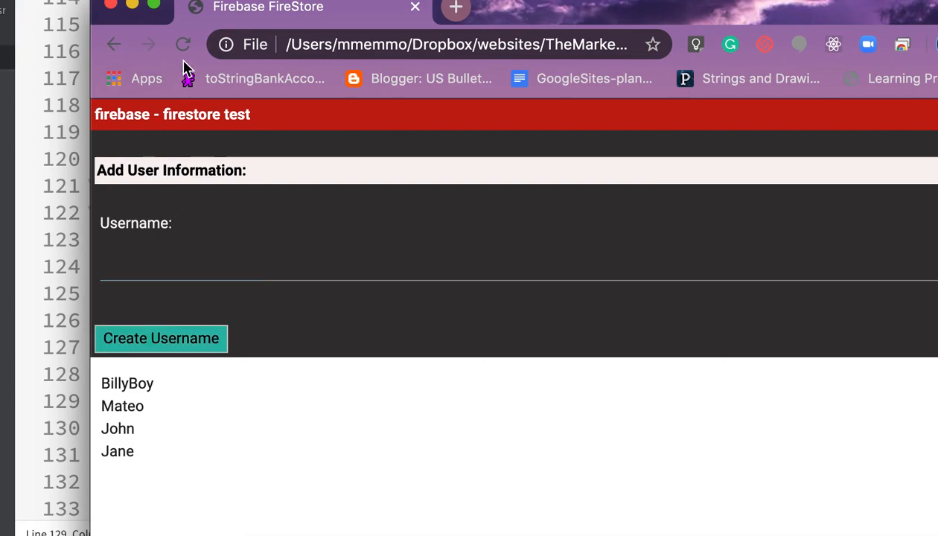
click(161, 338)
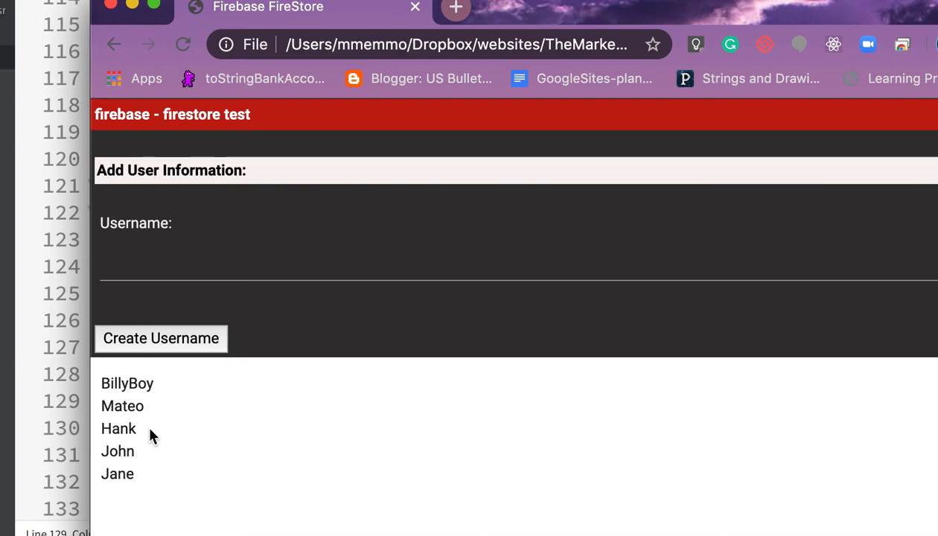
double_click(119, 428)
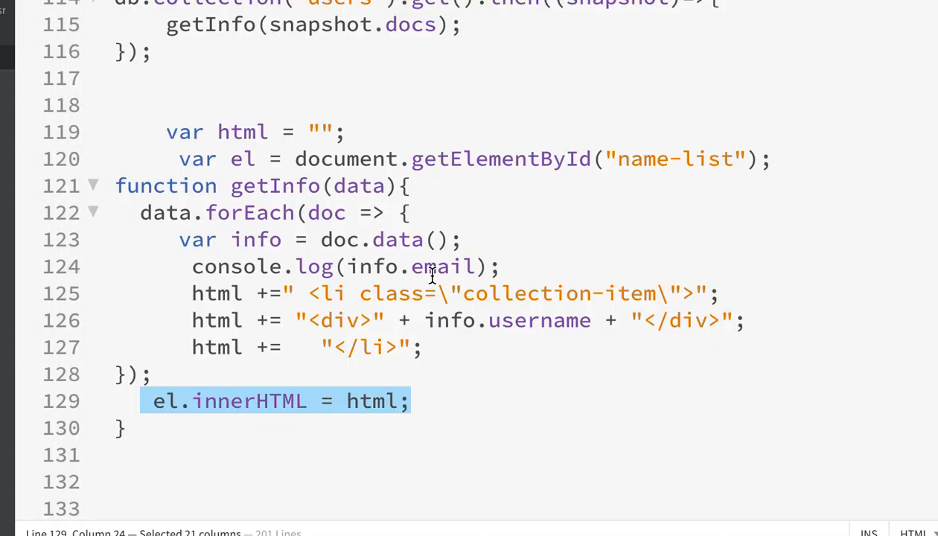
Return to the Chrome username page and open View > Developer.
click(372, 266)
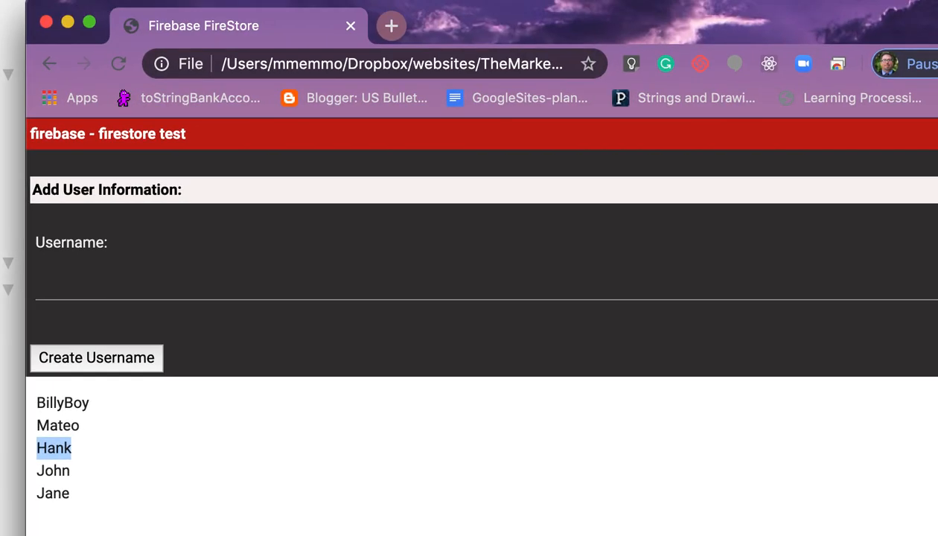
click(24, 39)
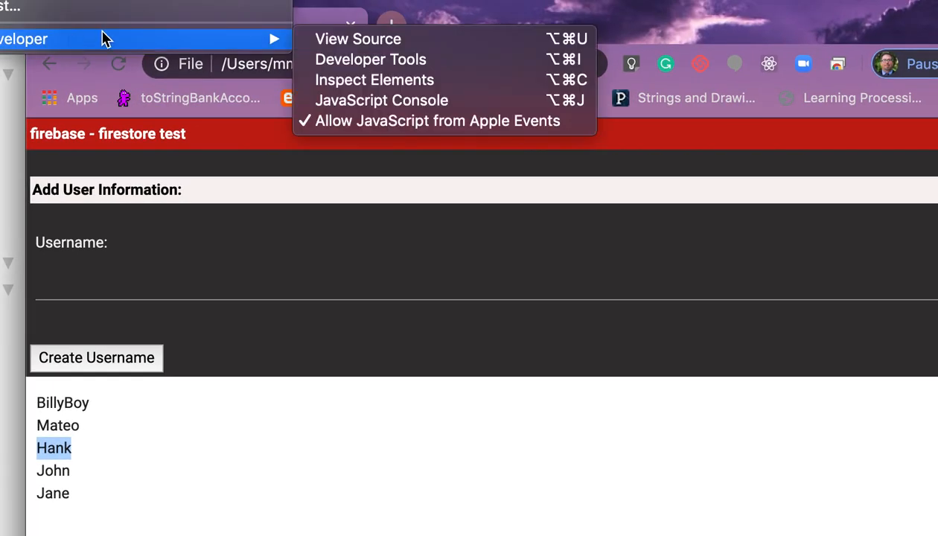